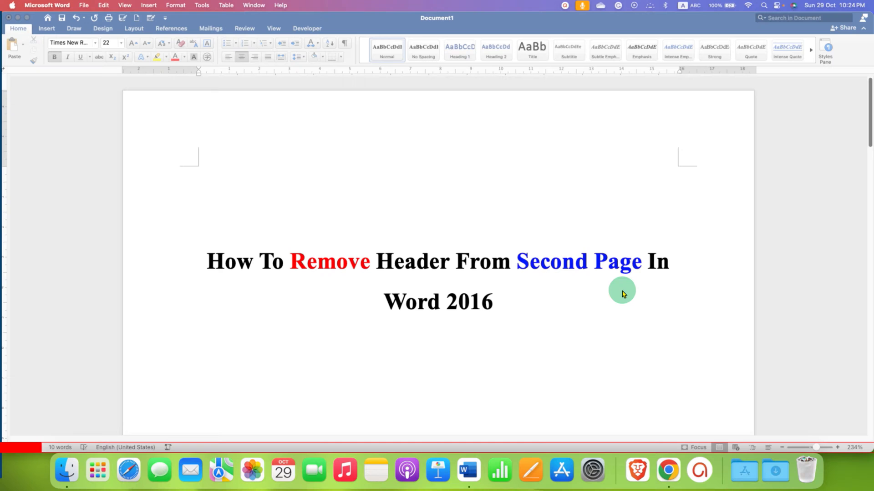
{"action": "mouse_move", "coordinate": [472, 286]}
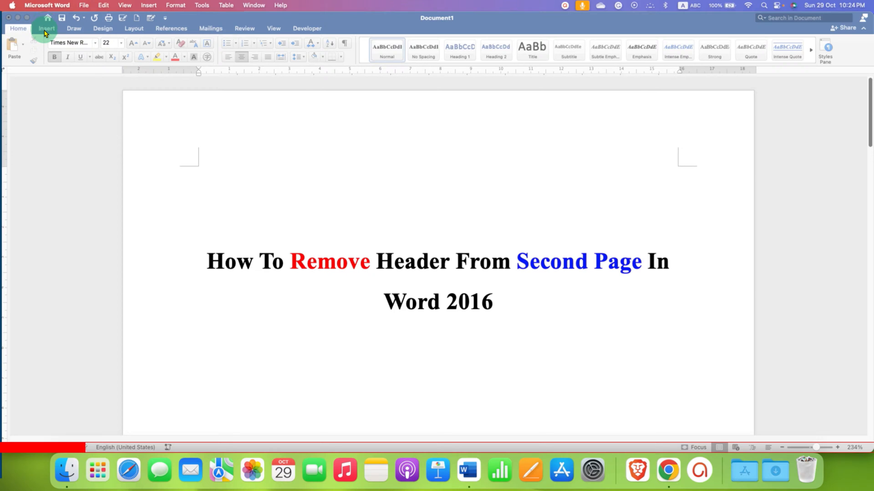
Bring up the built-in header gallery from the Insert ribbon.
{"action": "left_click", "coordinate": [47, 28]}
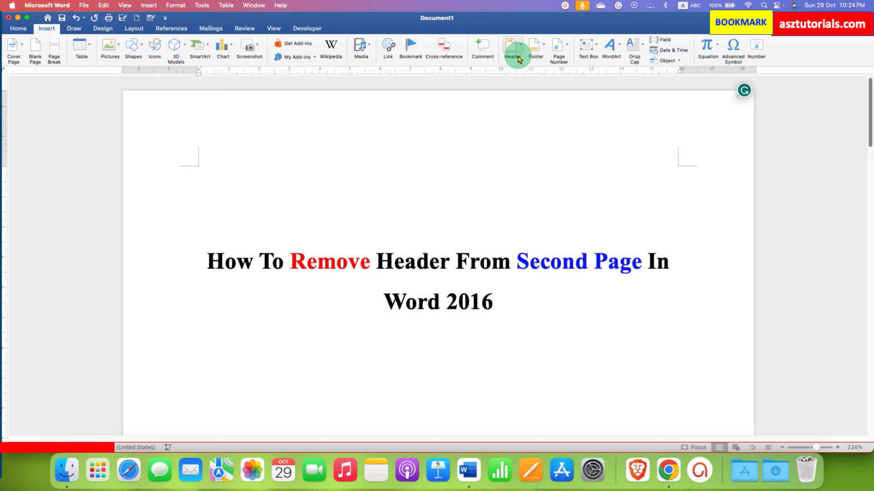
{"action": "mouse_move", "coordinate": [512, 48]}
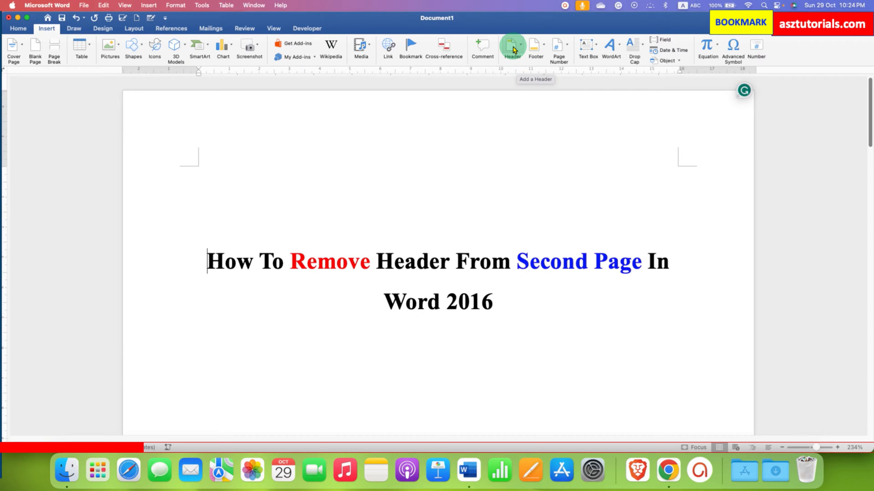
{"action": "left_click", "coordinate": [512, 47]}
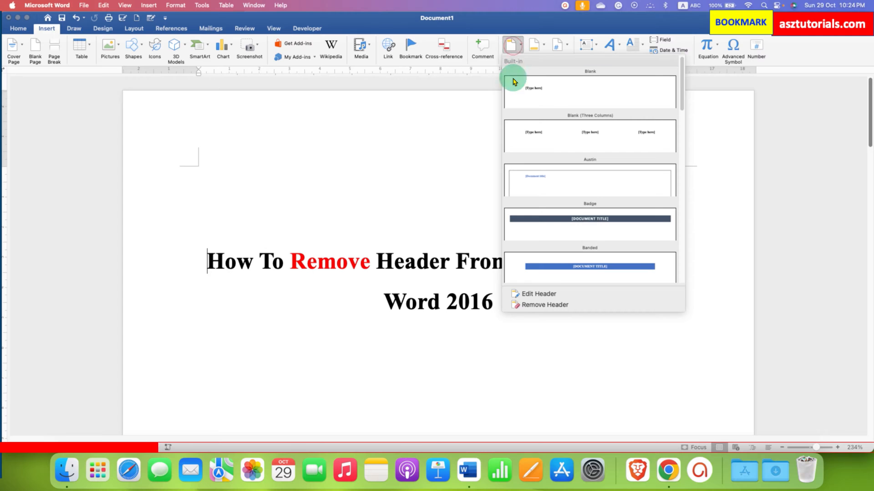
{"action": "mouse_move", "coordinate": [560, 300]}
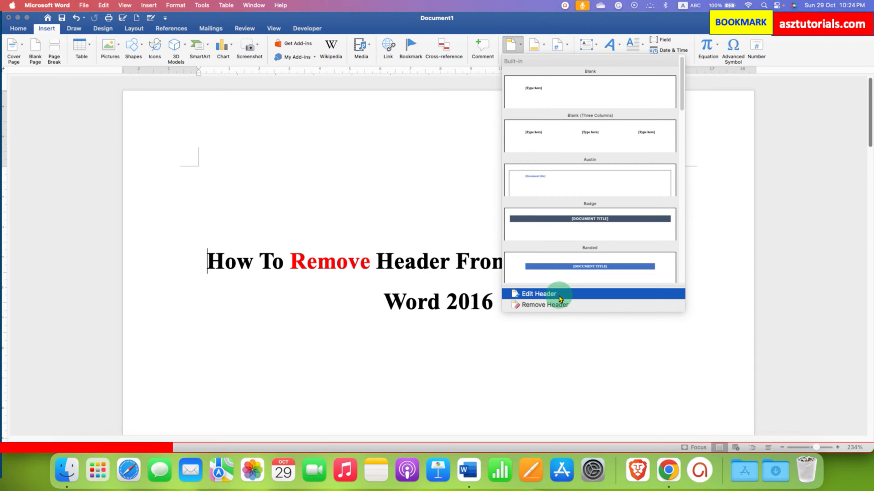
Edit the header, enter the word 'Header' and centre it on the page.
{"action": "left_click", "coordinate": [537, 294]}
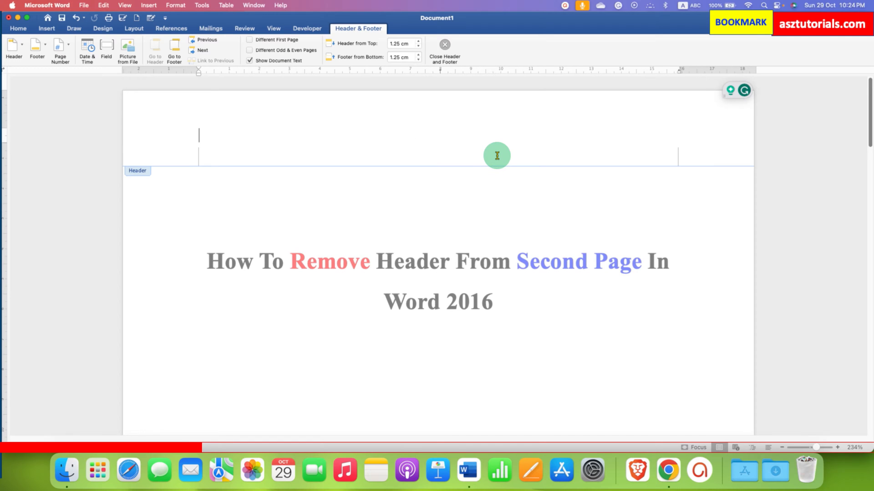
{"action": "type", "text": "R"}
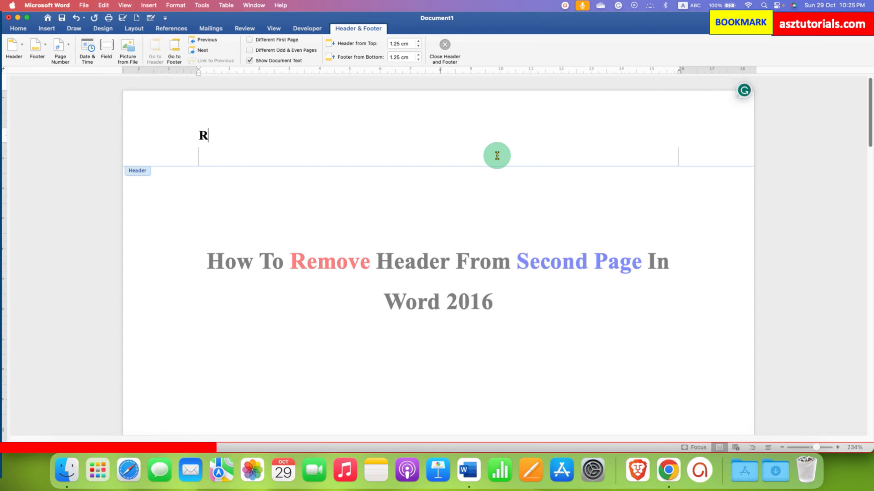
{"action": "type", "text": "eader"}
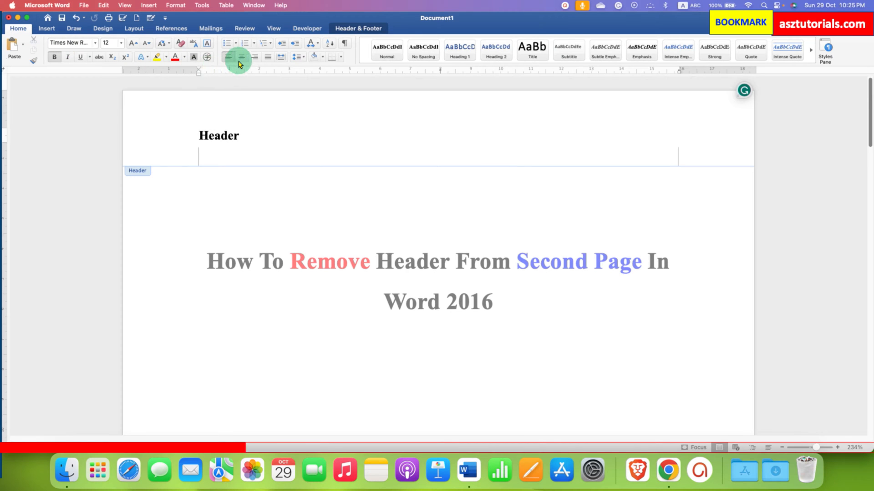
{"action": "left_click", "coordinate": [240, 57]}
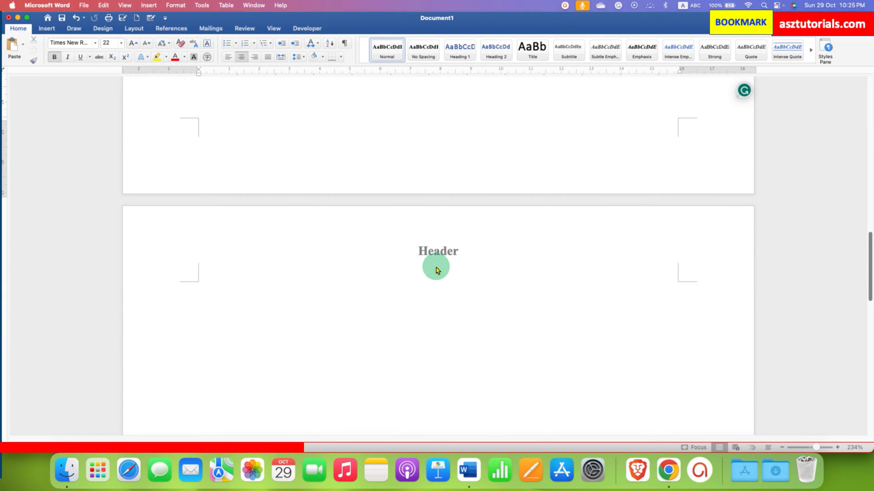
{"action": "mouse_move", "coordinate": [454, 267]}
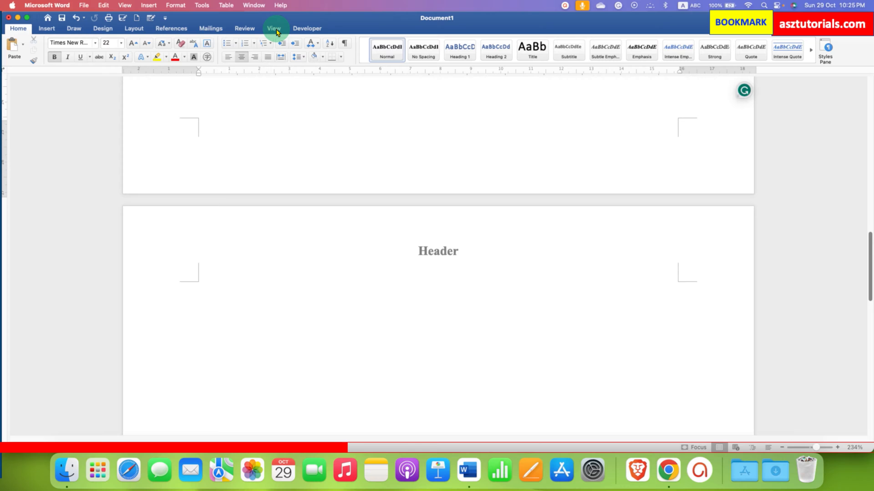
Display the two pages side by side using the Multiple Pages view.
{"action": "left_click", "coordinate": [273, 28]}
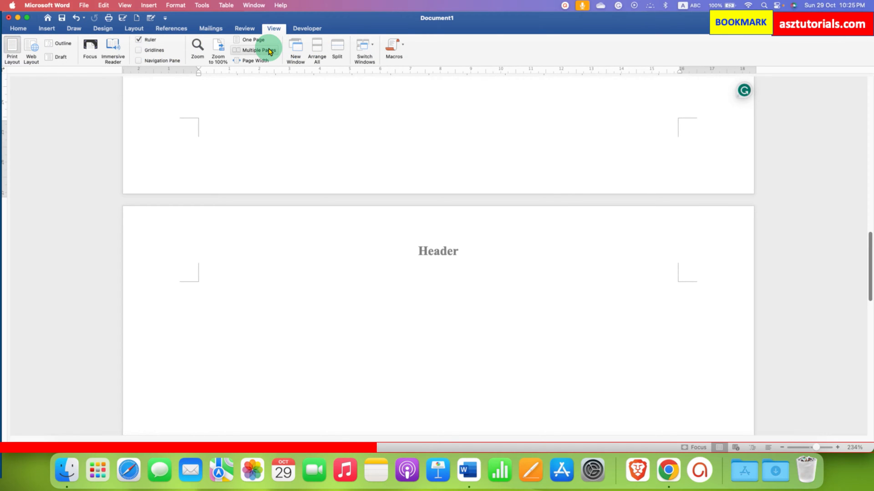
{"action": "left_click", "coordinate": [258, 50]}
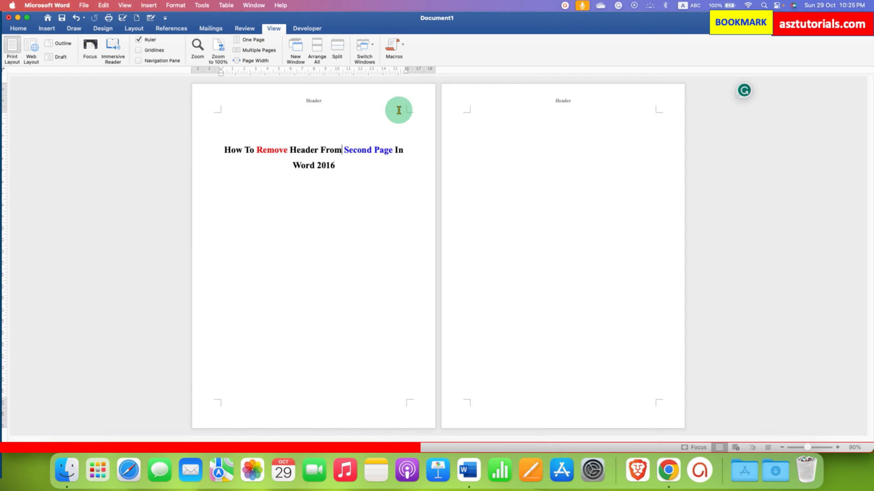
Enable Different First Page so page one gets its own empty header.
{"action": "double_click", "coordinate": [398, 109]}
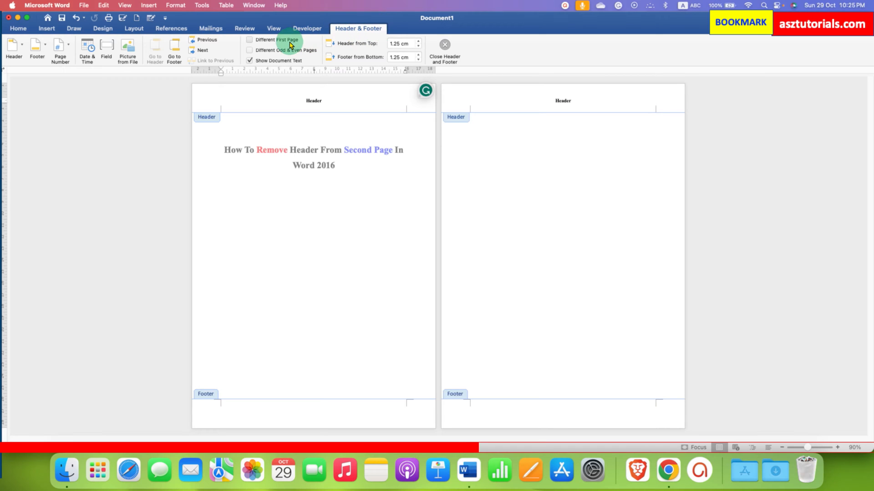
{"action": "mouse_move", "coordinate": [288, 42]}
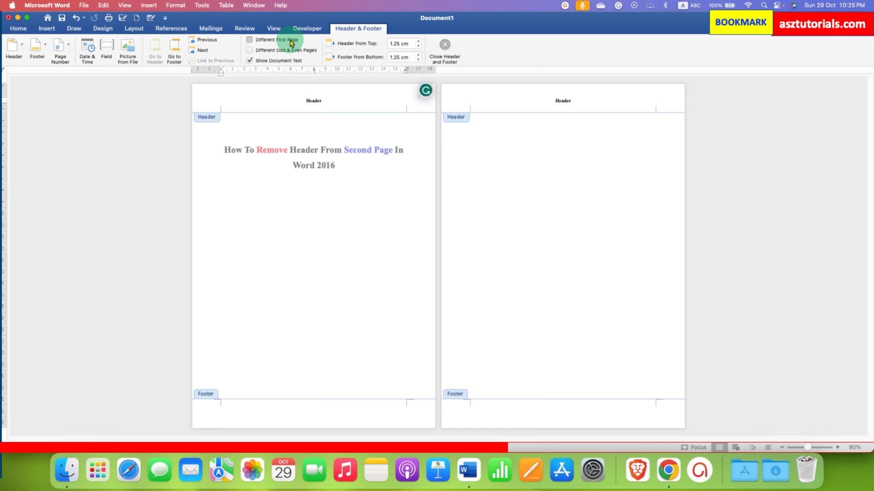
{"action": "left_click", "coordinate": [250, 40]}
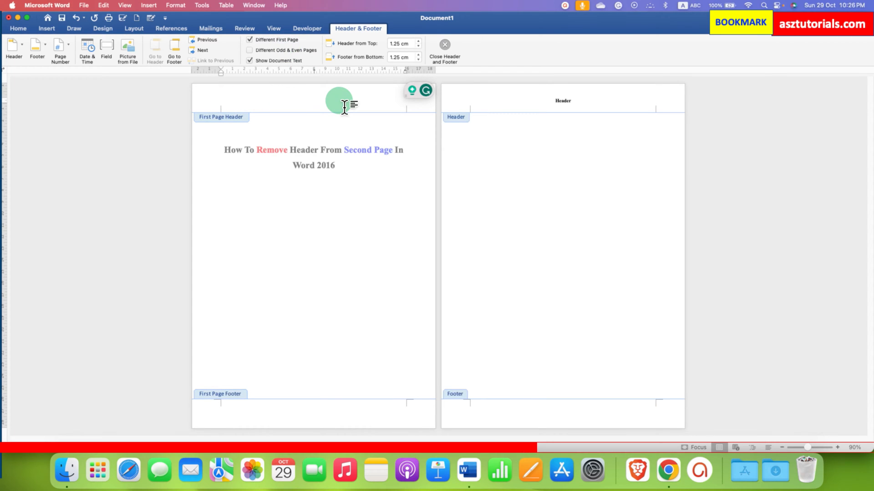
{"action": "mouse_move", "coordinate": [533, 149]}
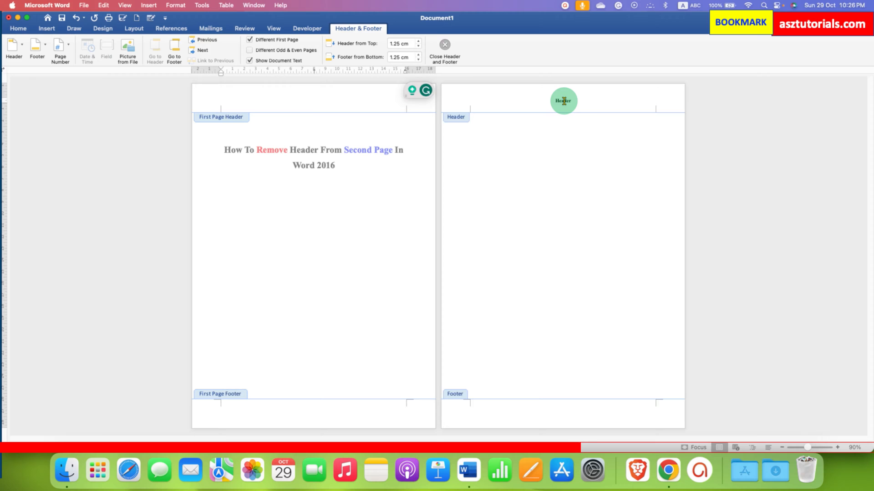
Move the 'Header' text from page two's header into the first-page header and close header editing.
{"action": "right_click", "coordinate": [564, 101]}
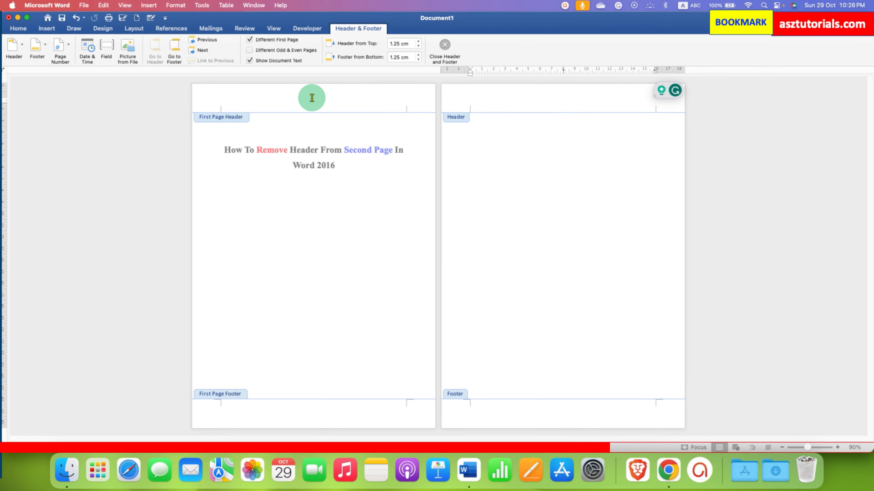
{"action": "right_click", "coordinate": [312, 97]}
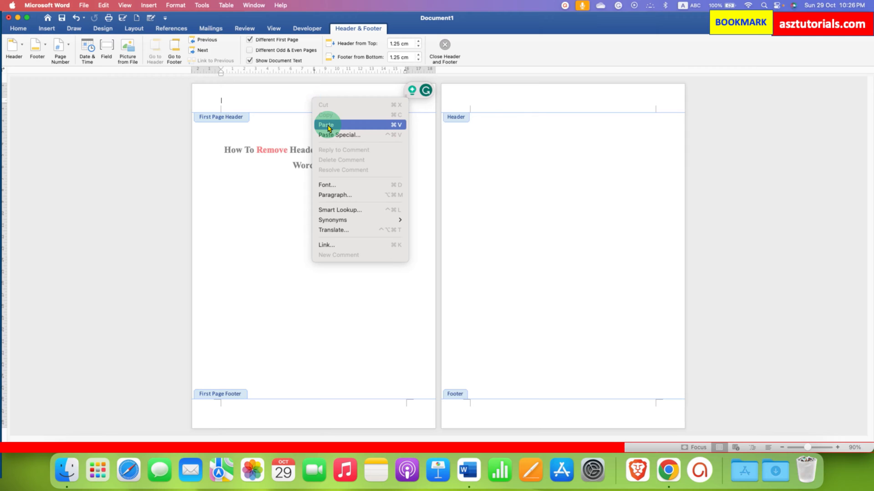
{"action": "left_click", "coordinate": [326, 124]}
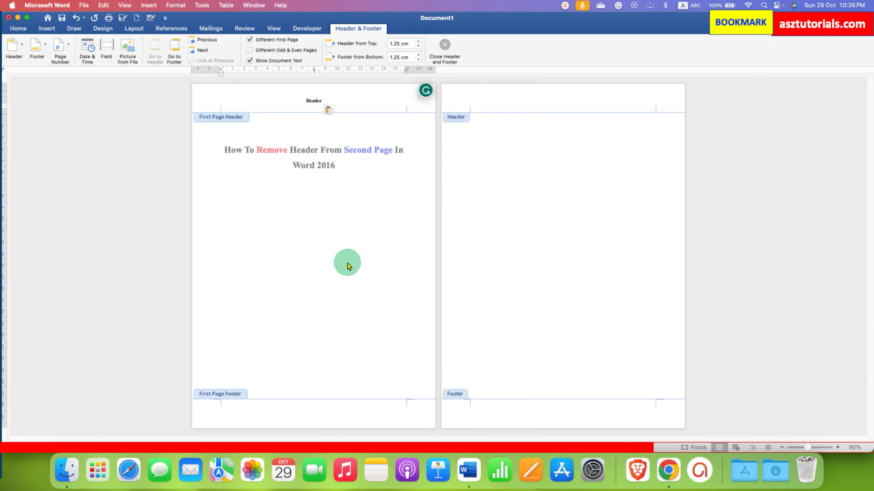
{"action": "left_click", "coordinate": [444, 50]}
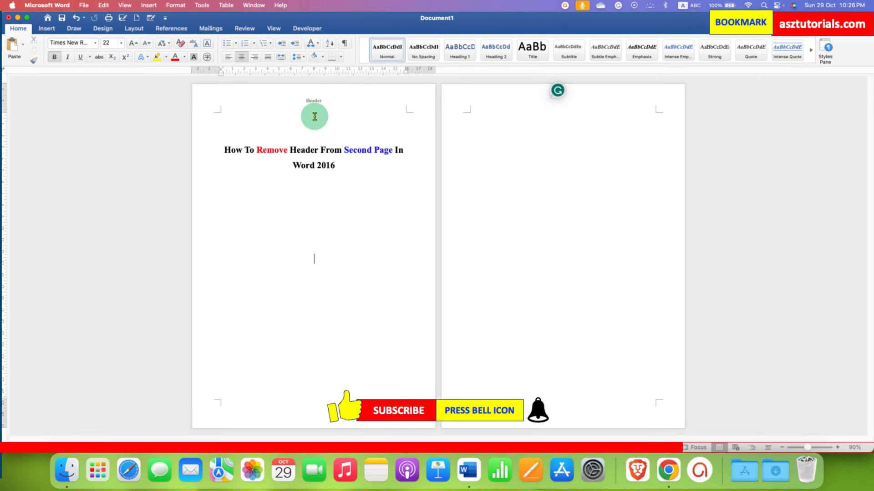
{"action": "mouse_move", "coordinate": [548, 292]}
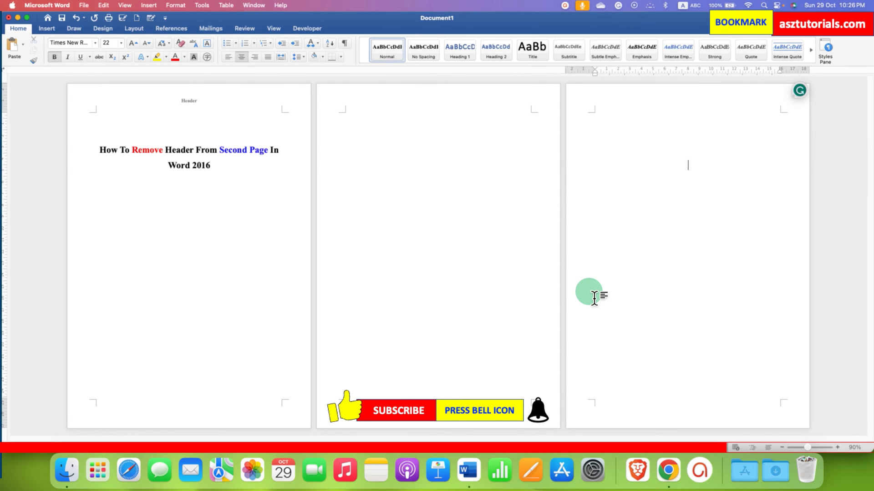
{"action": "mouse_move", "coordinate": [814, 287]}
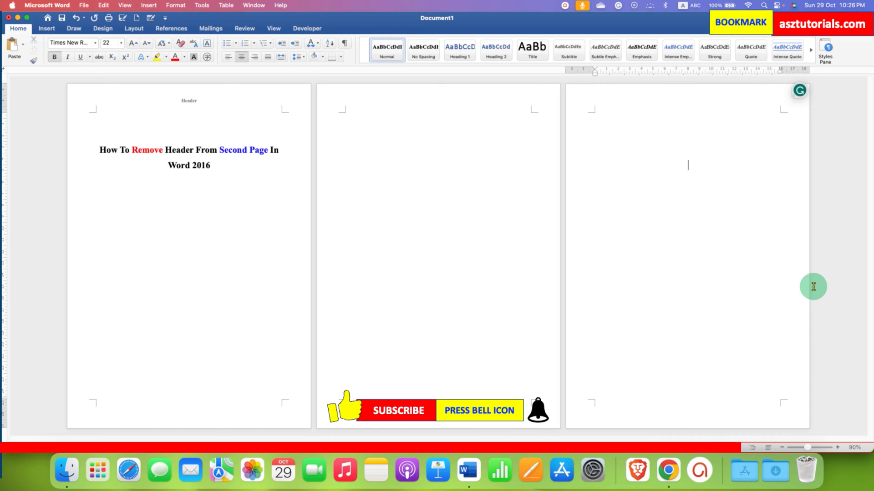